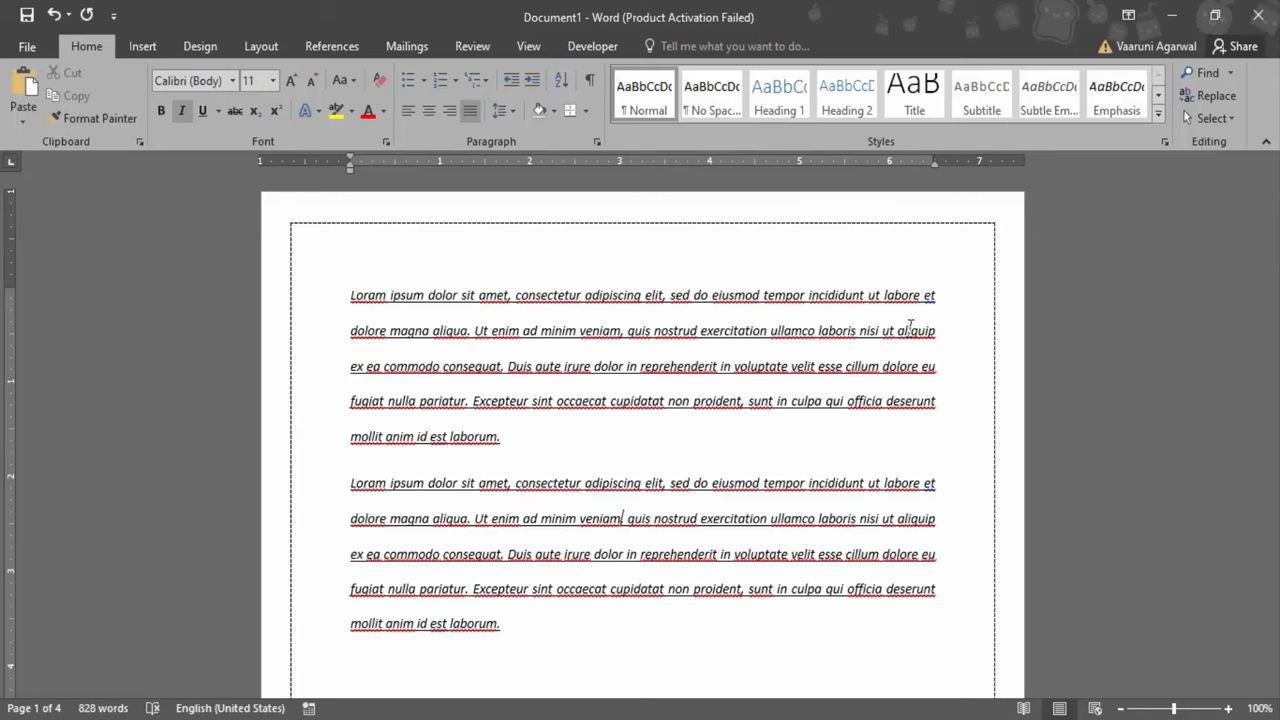
Step: Scroll down through the four-page lorem ipsum document
scroll("down", 3)
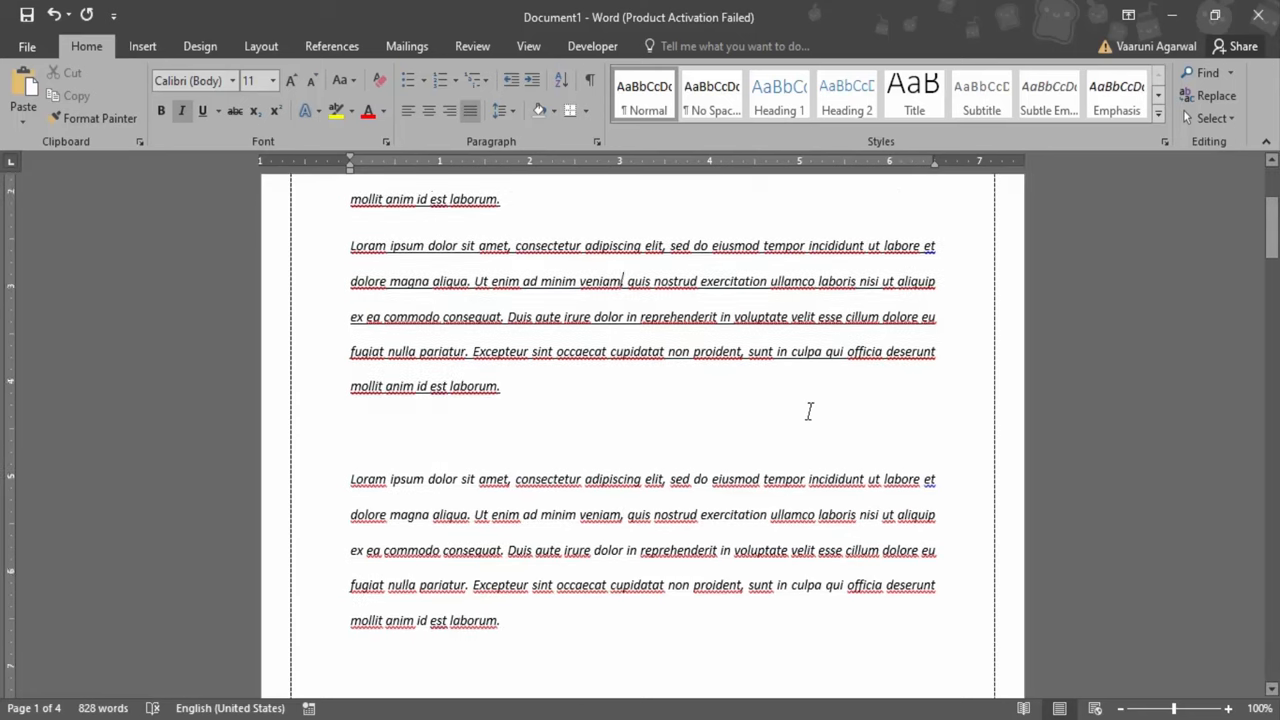
scroll("down", 3)
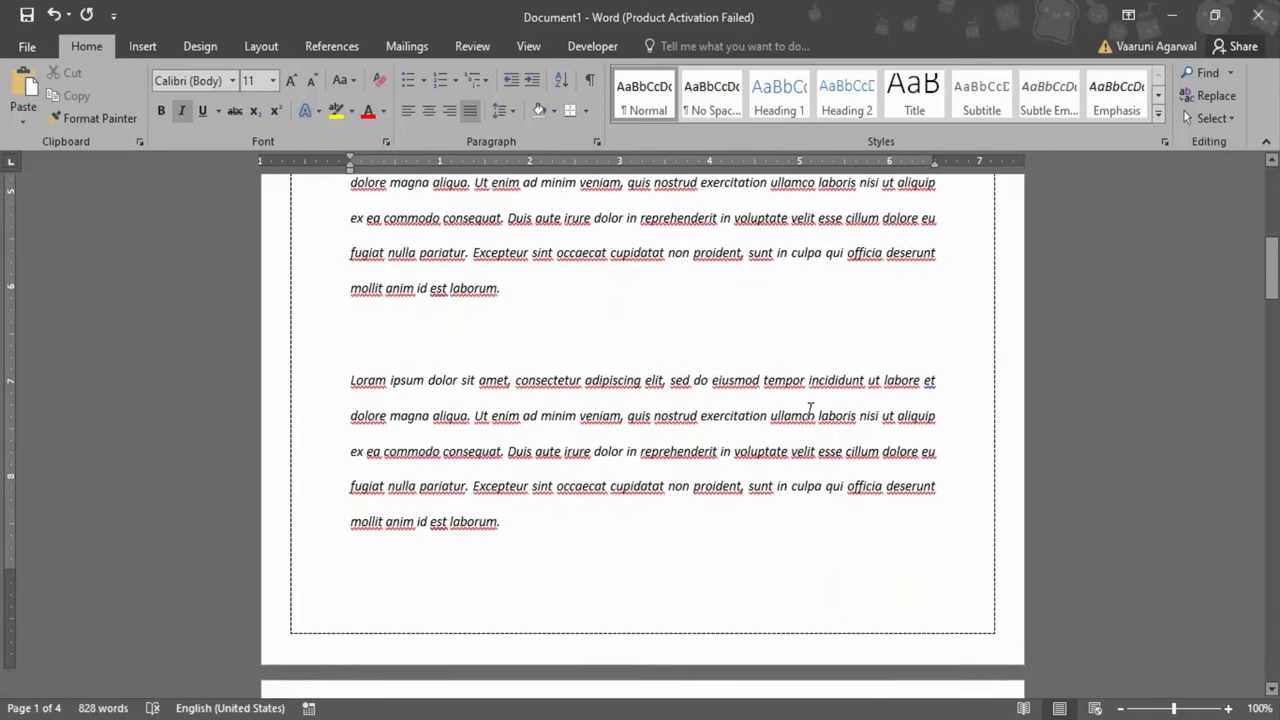
scroll("down", 3)
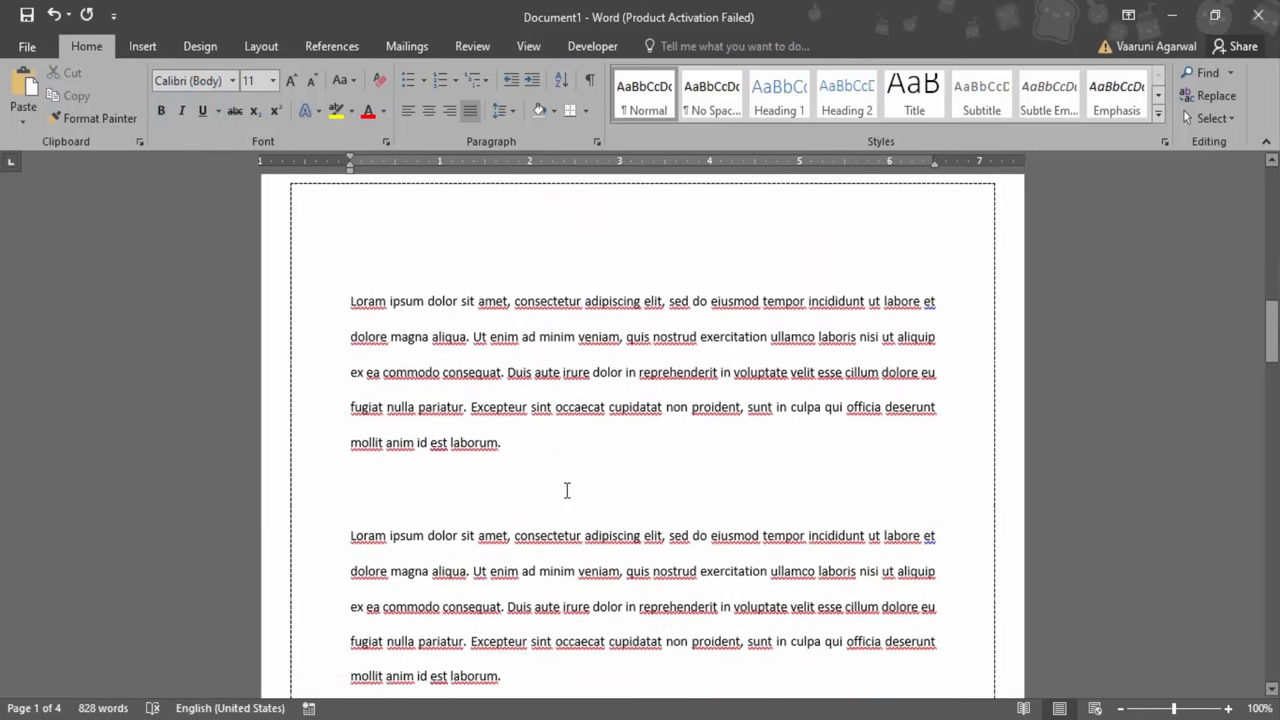
scroll("down", 3)
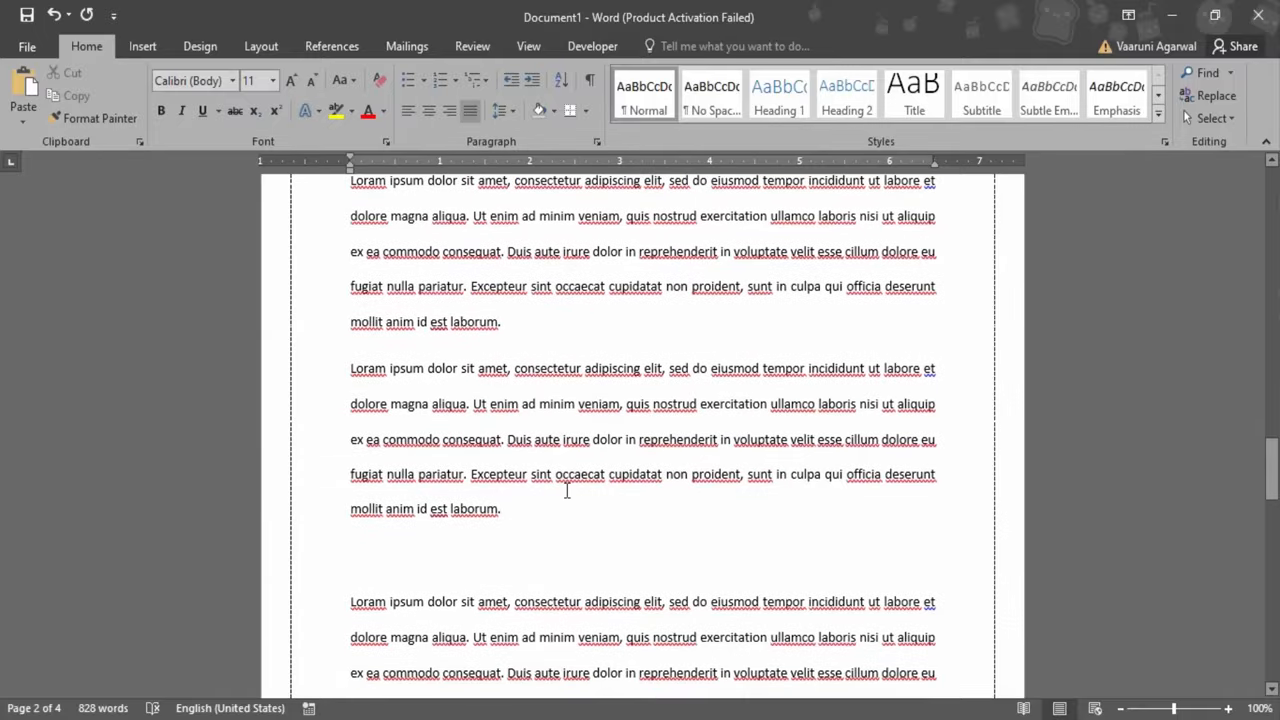
scroll("down", 3)
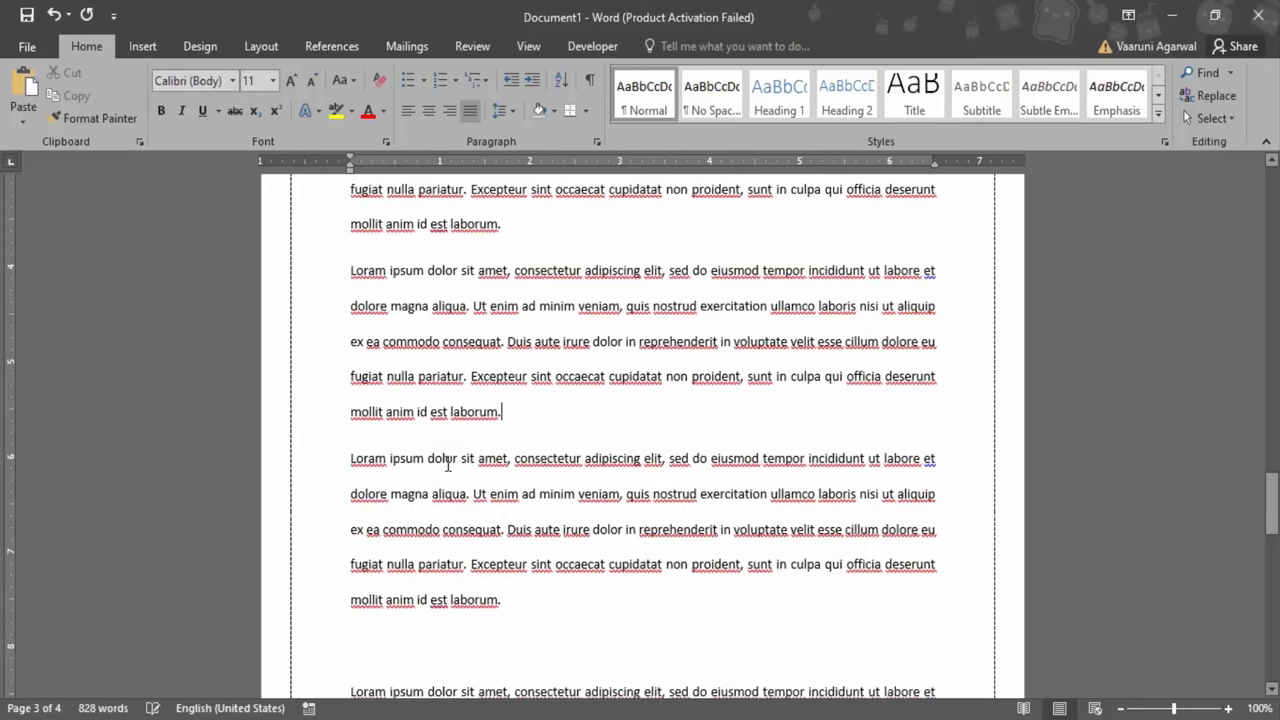
scroll("down", 3)
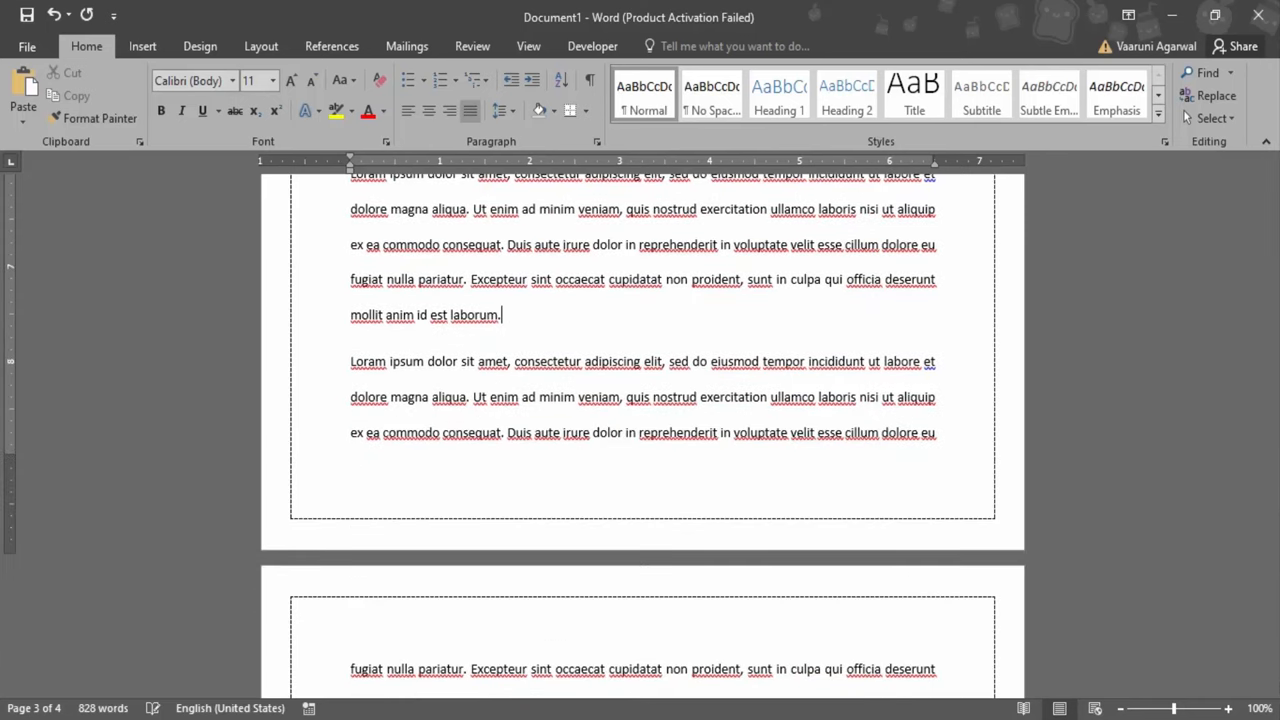
scroll("down", 3)
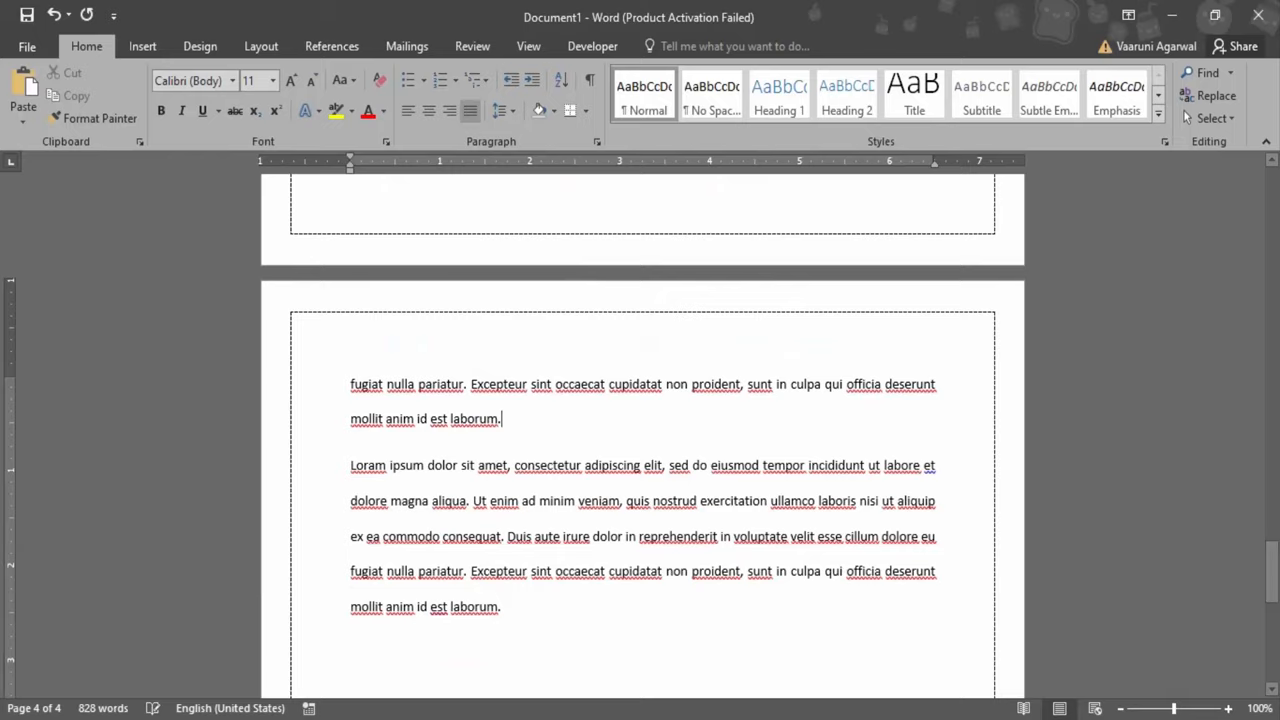
scroll("down", 3)
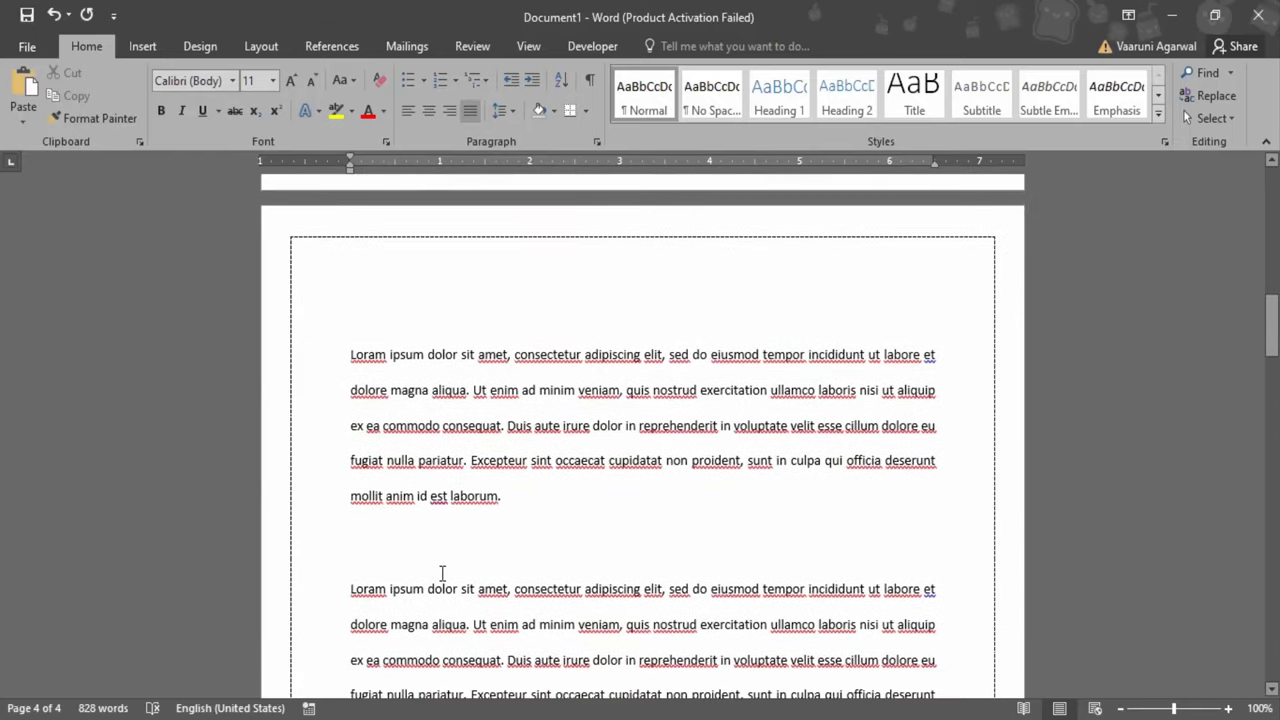
scroll("down", 3)
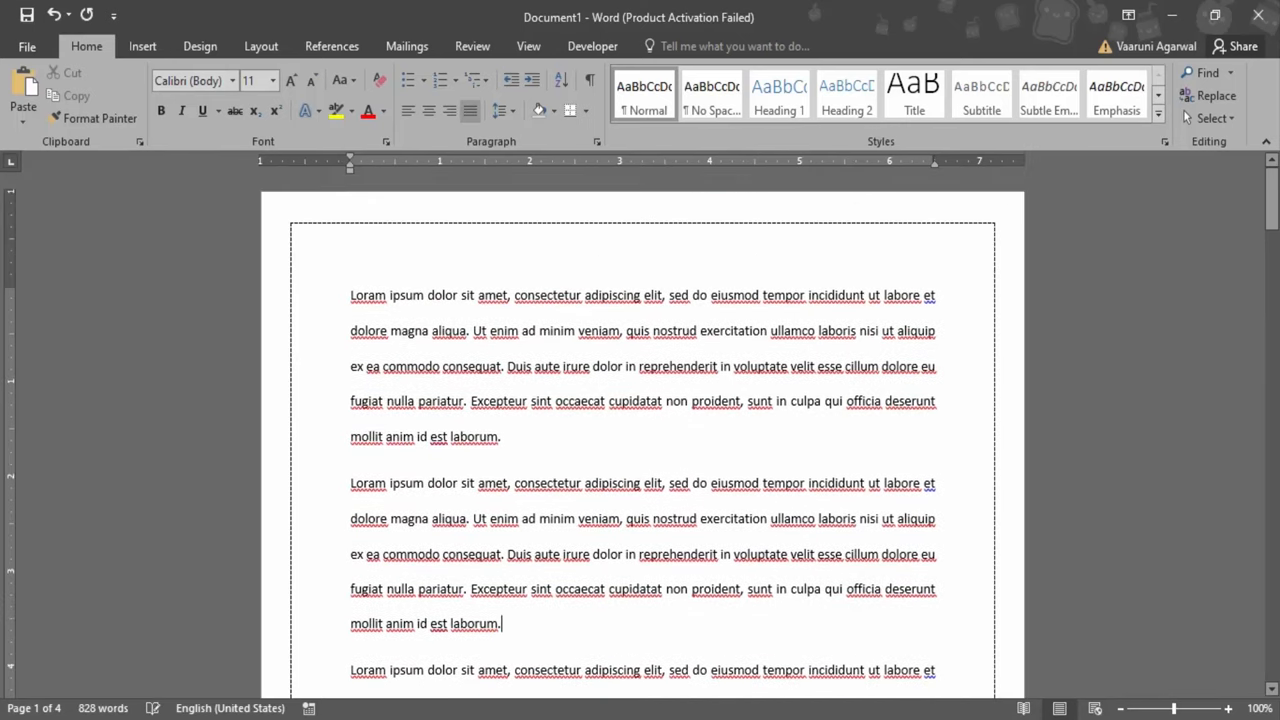
mouse_move(345, 289)
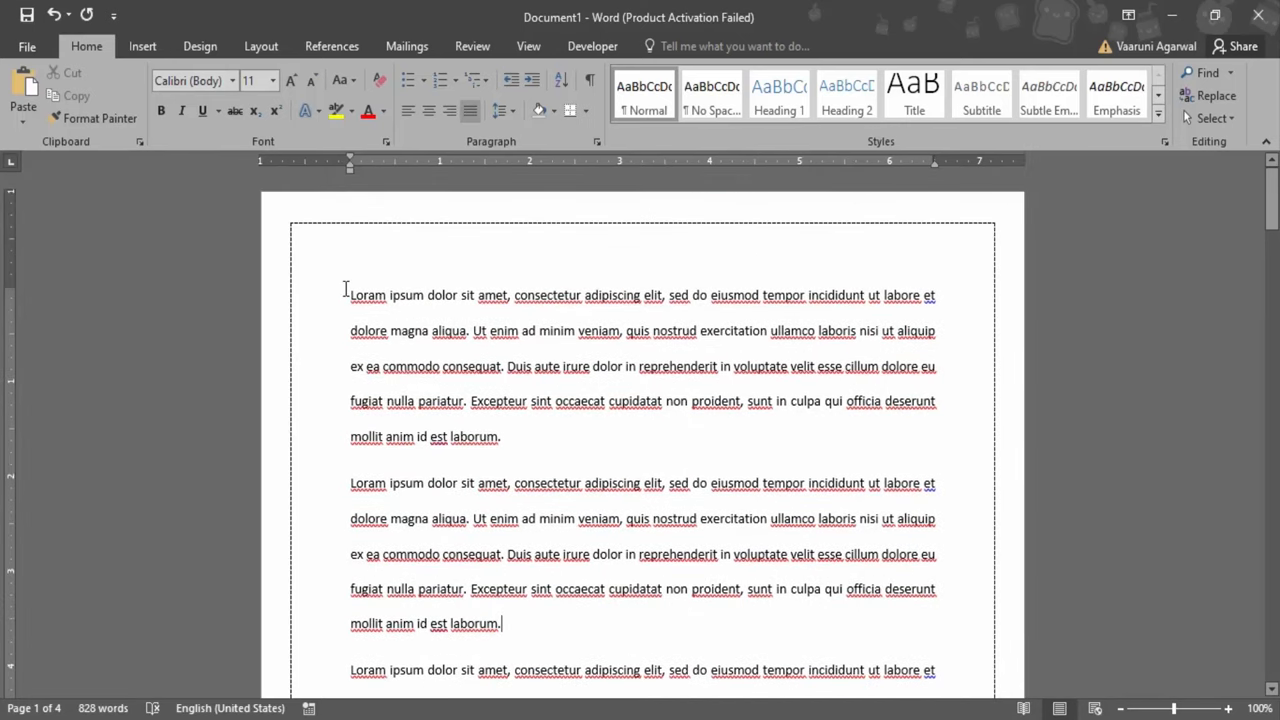
Step: Select the entire document text with Ctrl+A and bring up its context menu
left_click_drag(350, 295, 501, 436)
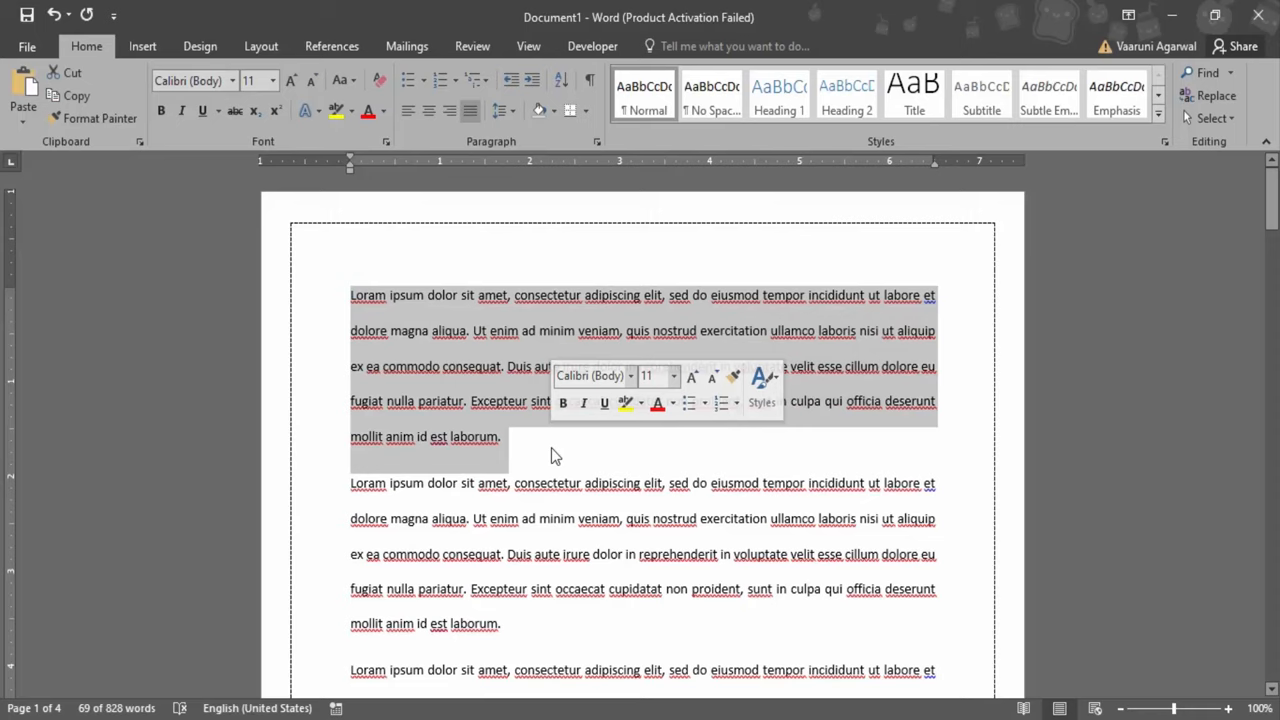
left_click(556, 436)
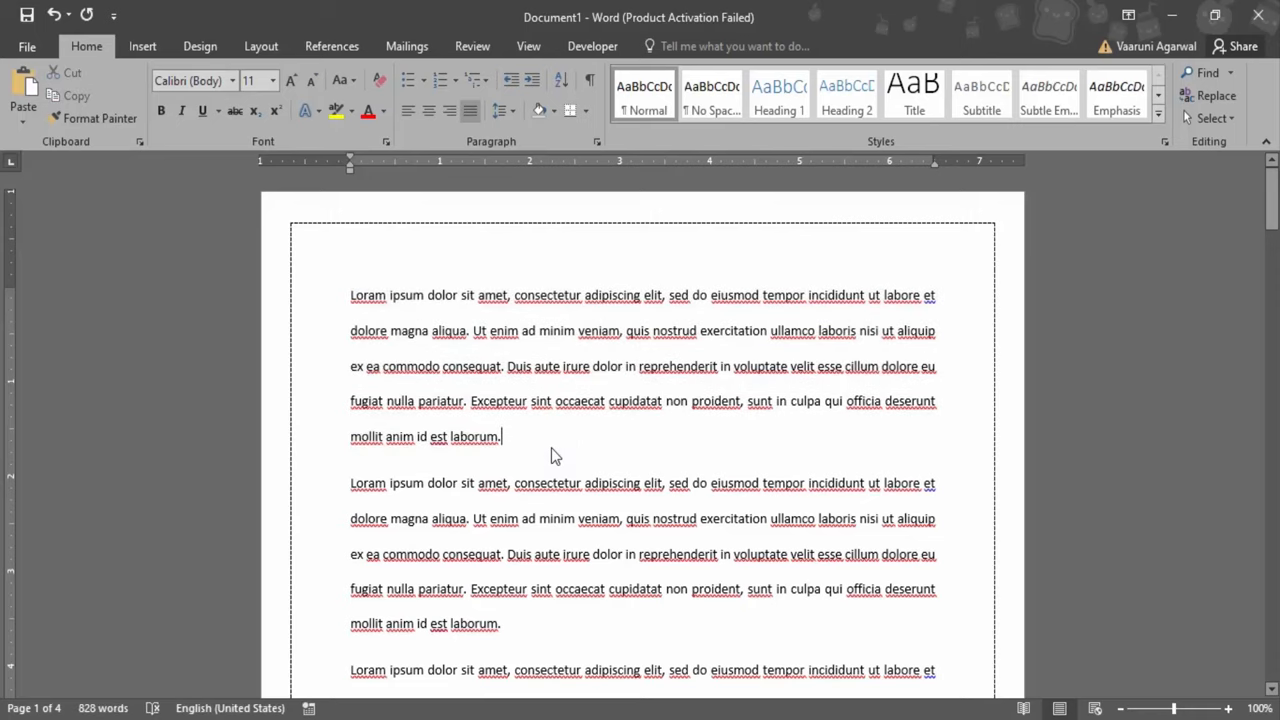
key("ctrl+a")
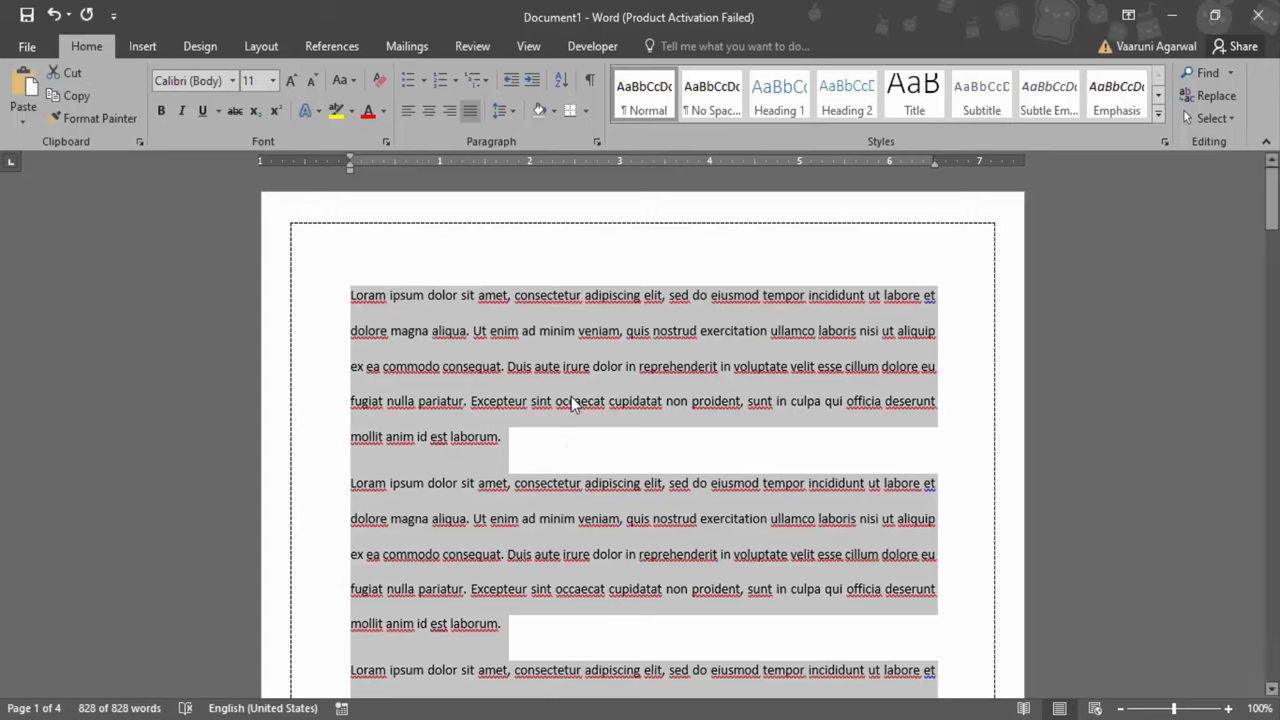
right_click(575, 401)
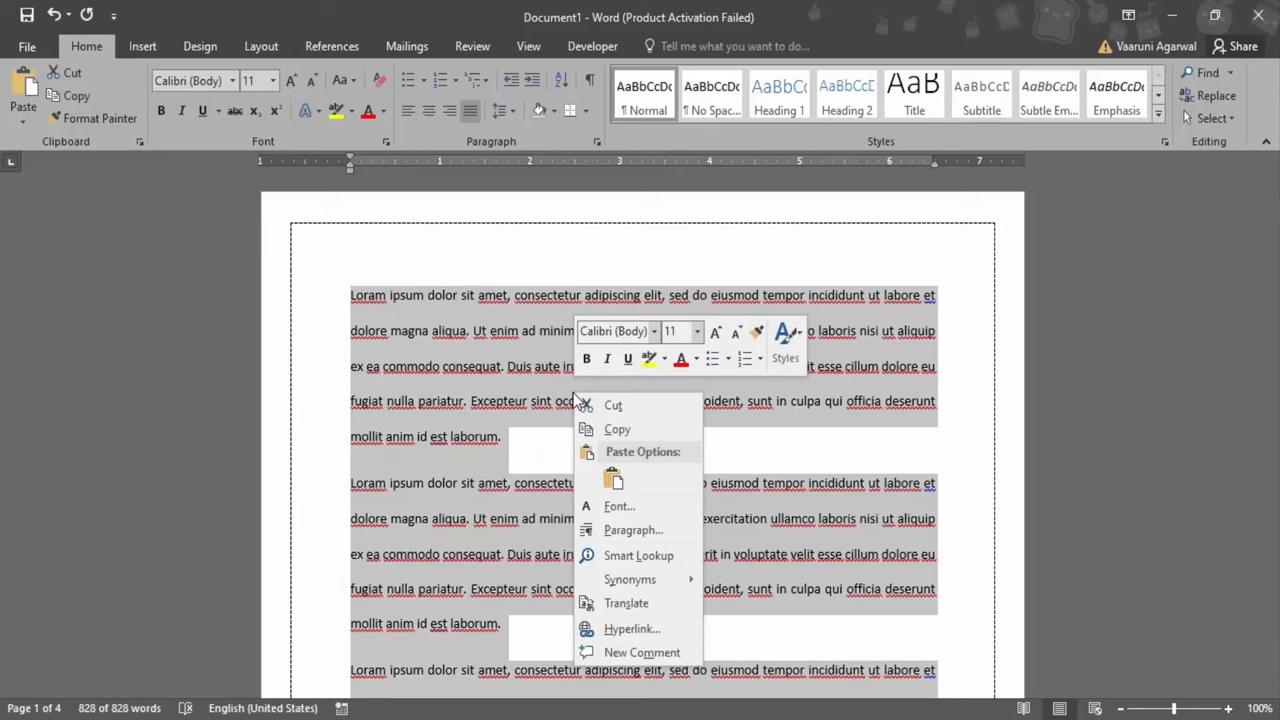
mouse_move(632, 530)
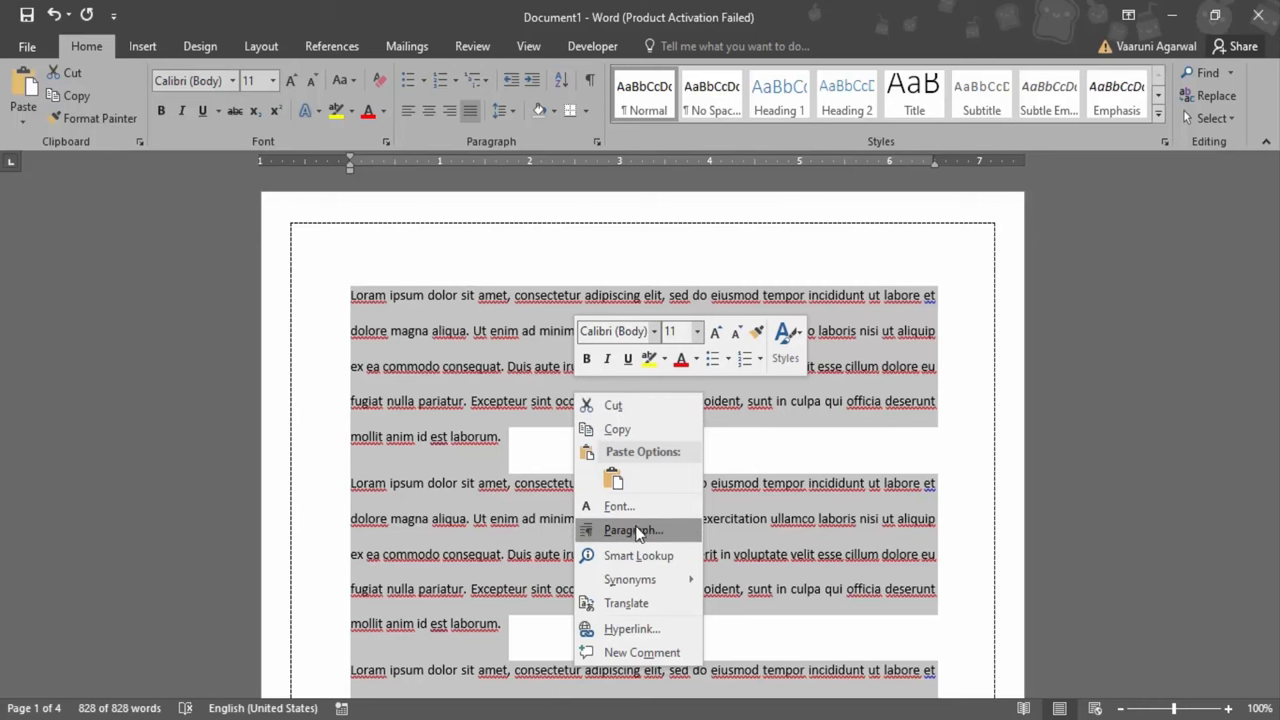
Step: Apply Single line spacing in the Paragraph dialog, shrinking the document to two pages
left_click(632, 530)
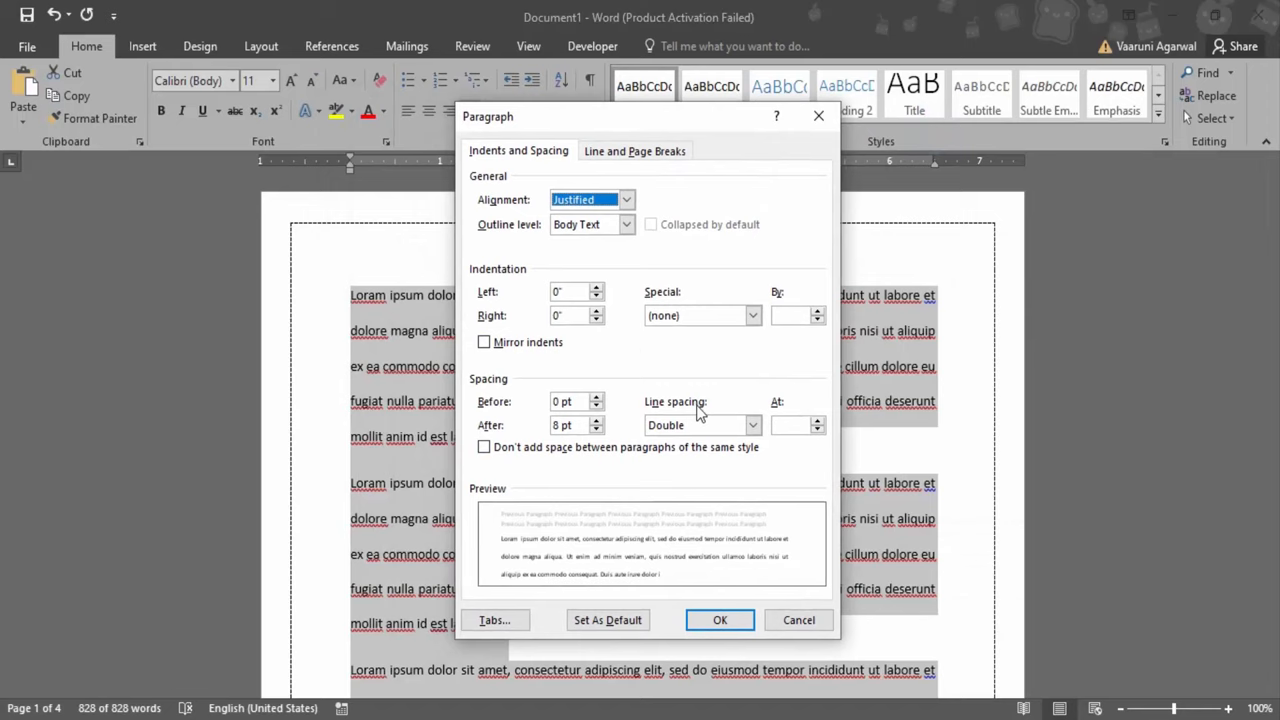
mouse_move(697, 417)
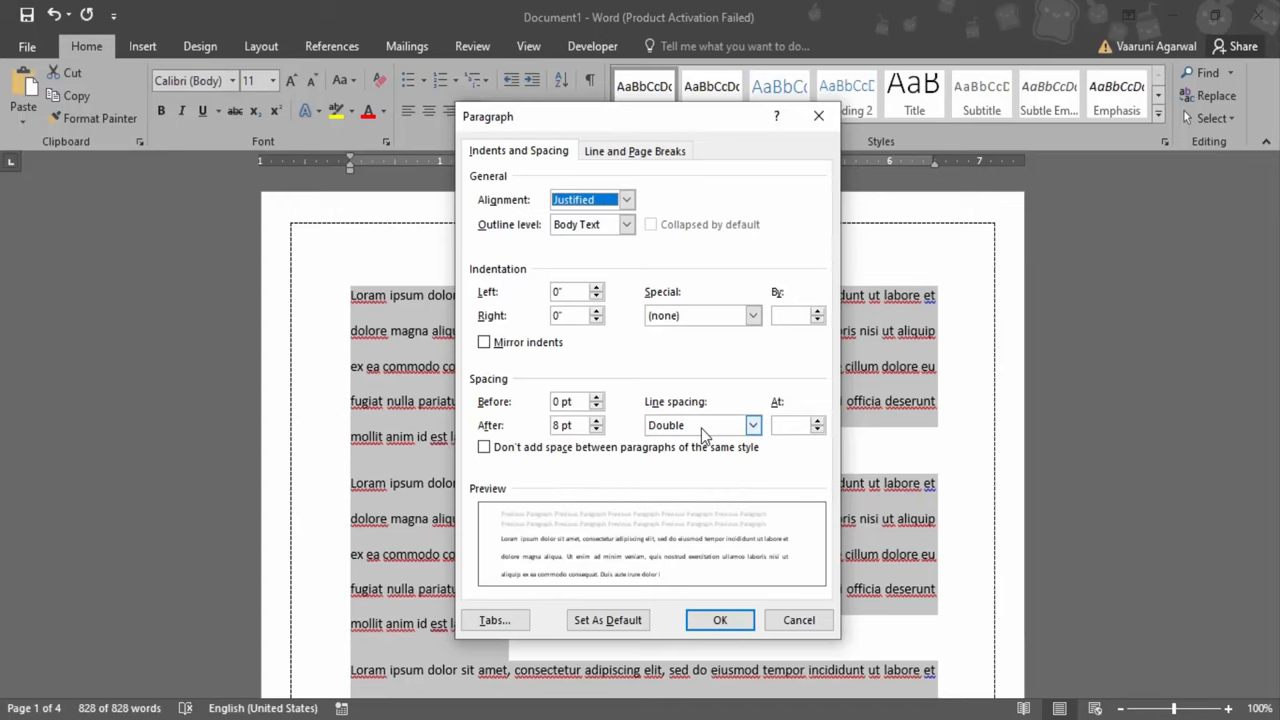
left_click(753, 425)
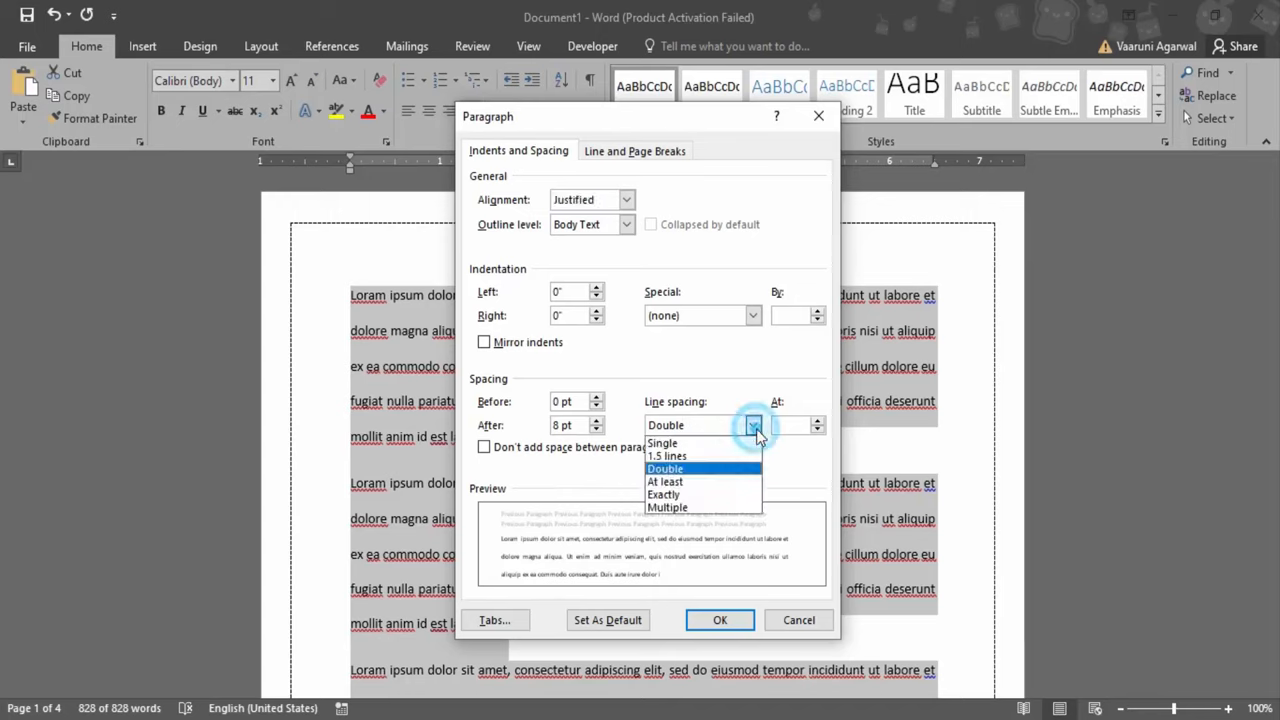
left_click(662, 442)
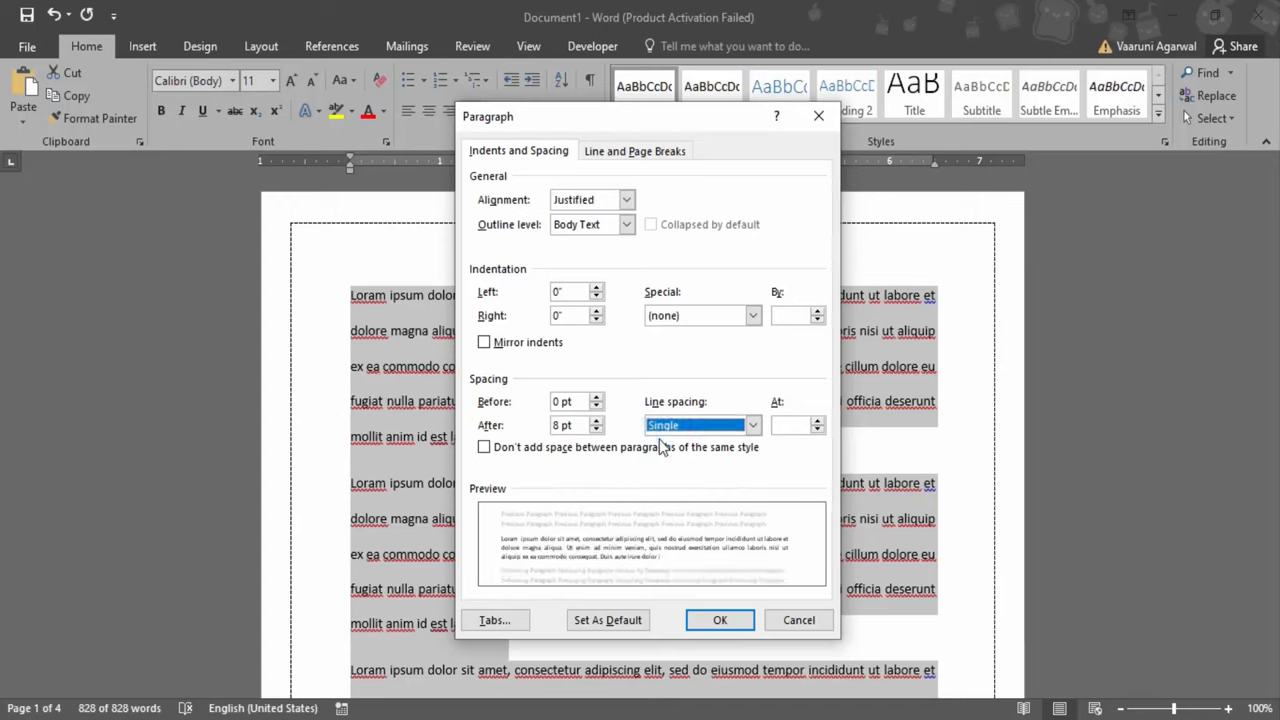
left_click(719, 619)
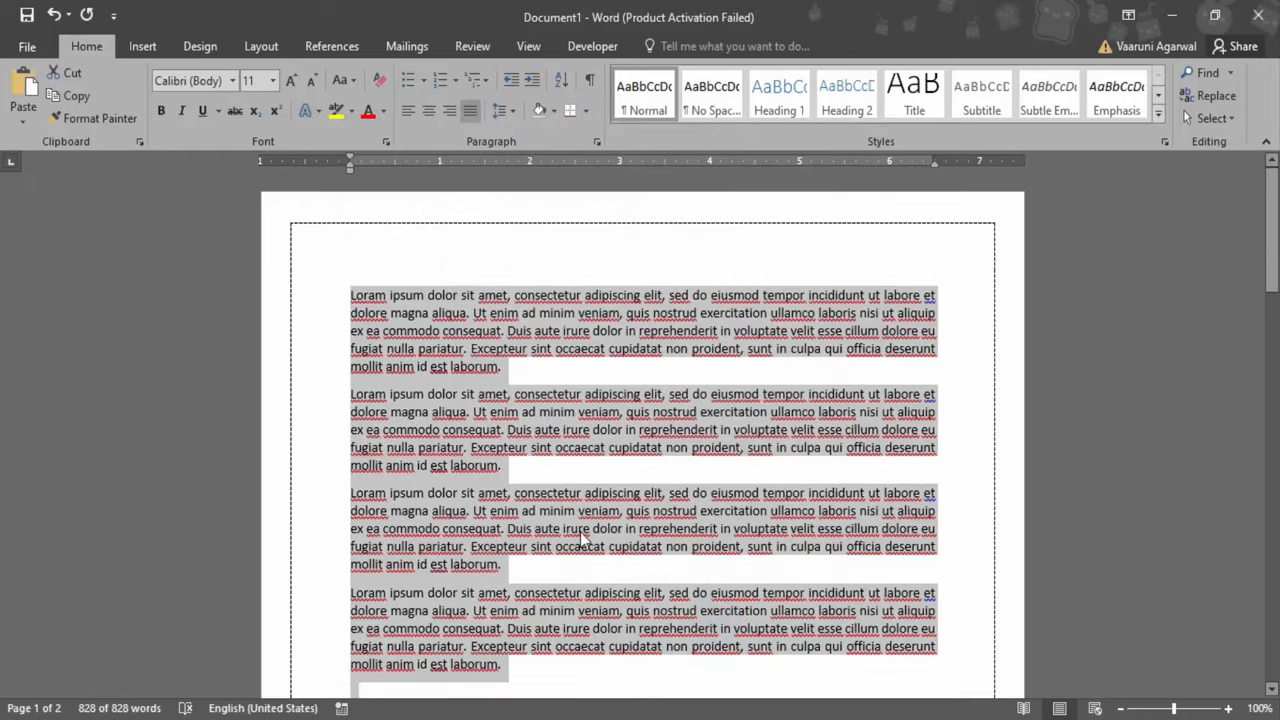
Step: Select the two paragraphs on either side of the blank line
scroll("down", 3)
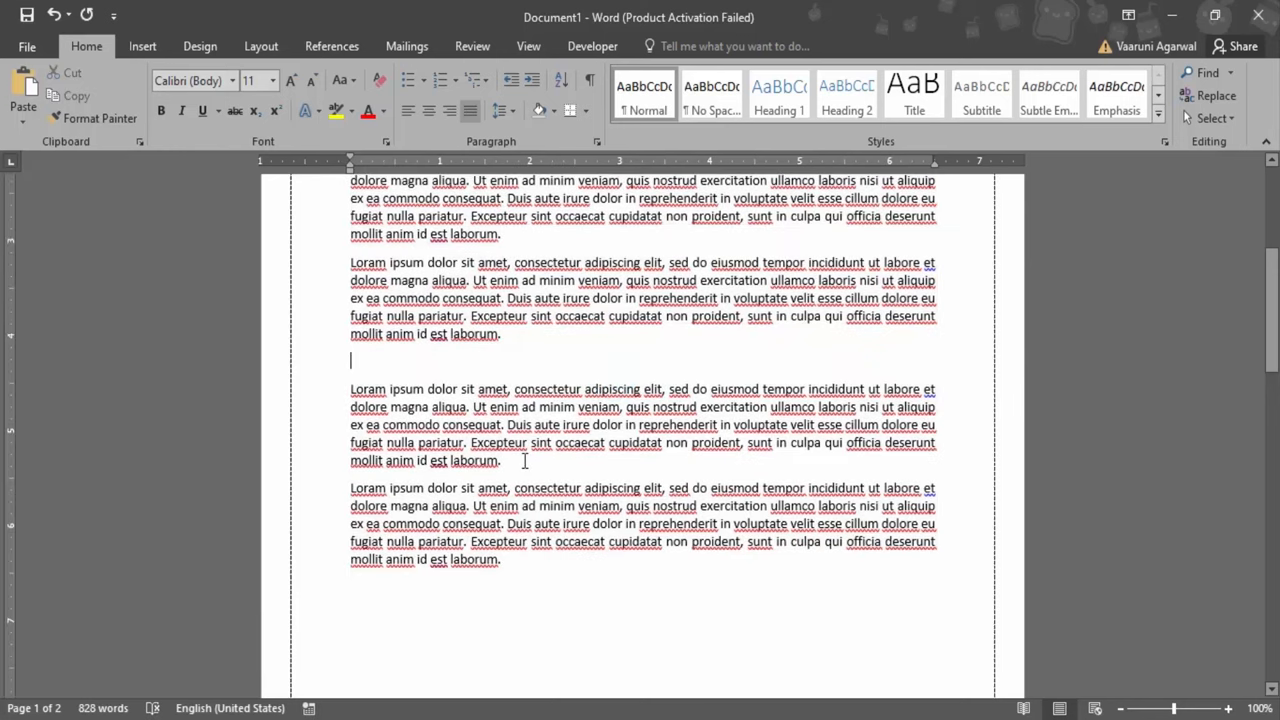
left_click_drag(350, 262, 510, 488)
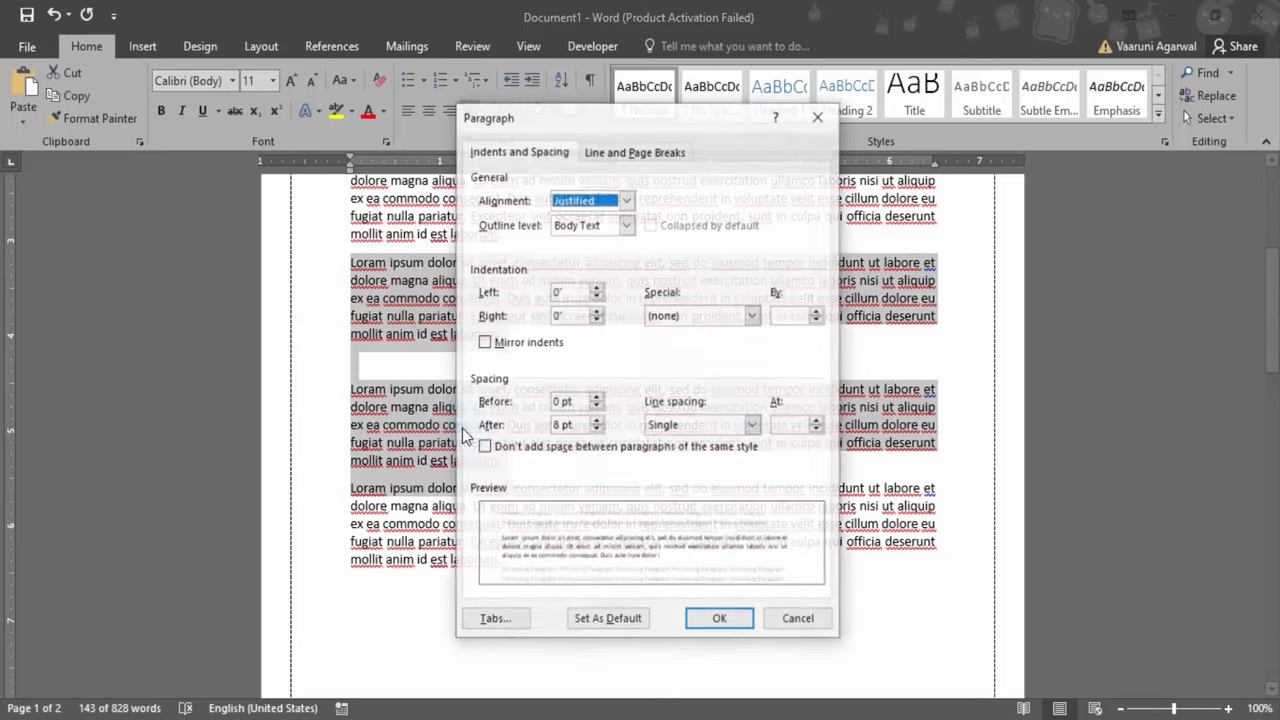
Step: Enable 'Don't add space between paragraphs of the same style' for the selected paragraphs
left_click(485, 446)
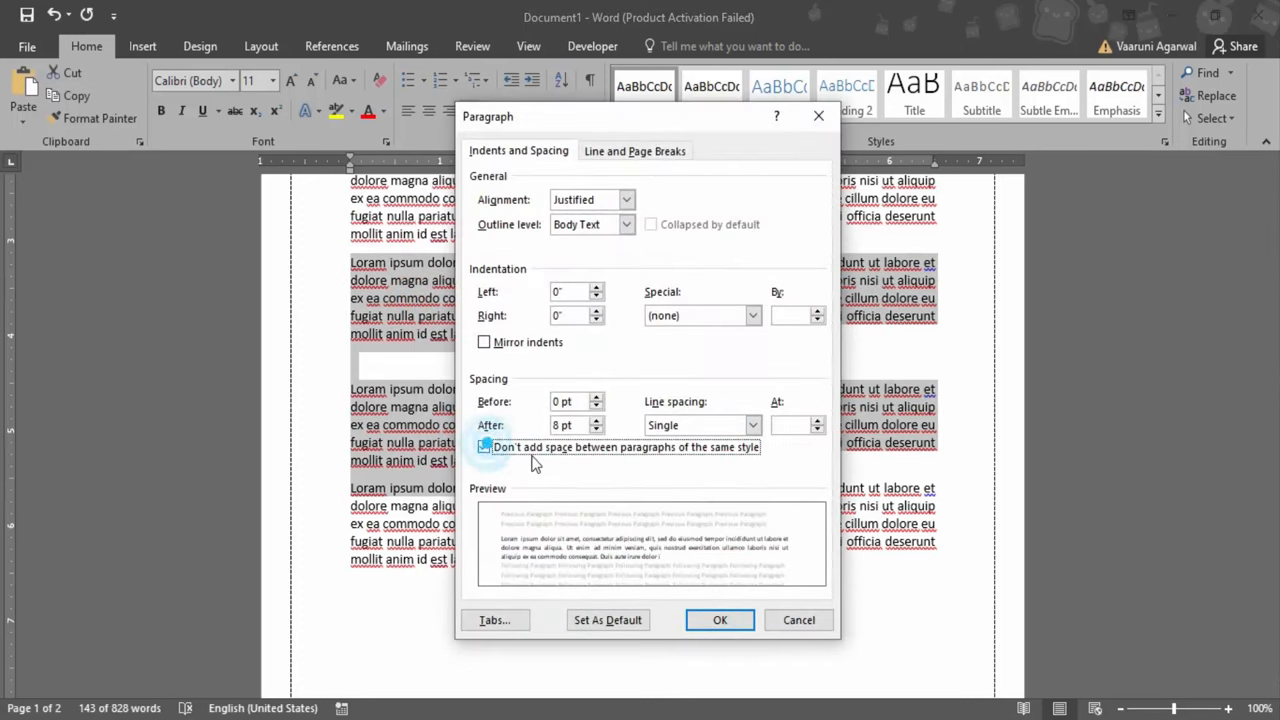
left_click(484, 447)
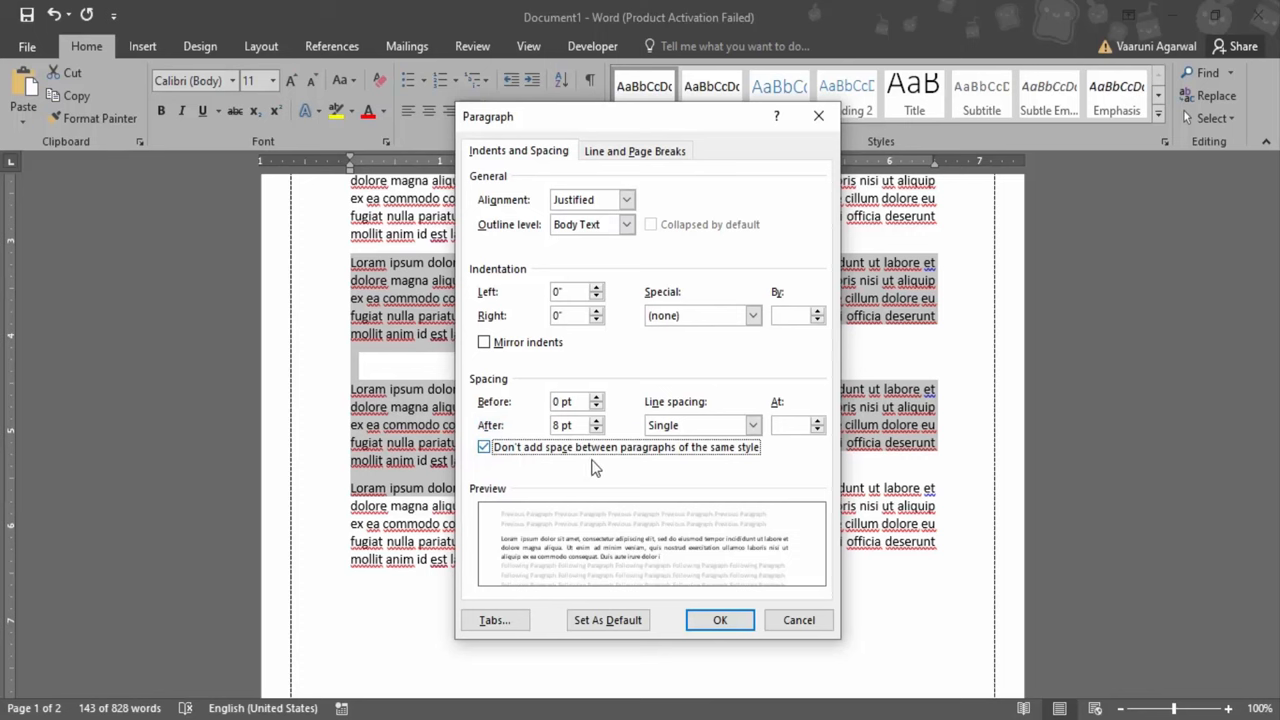
left_click(720, 620)
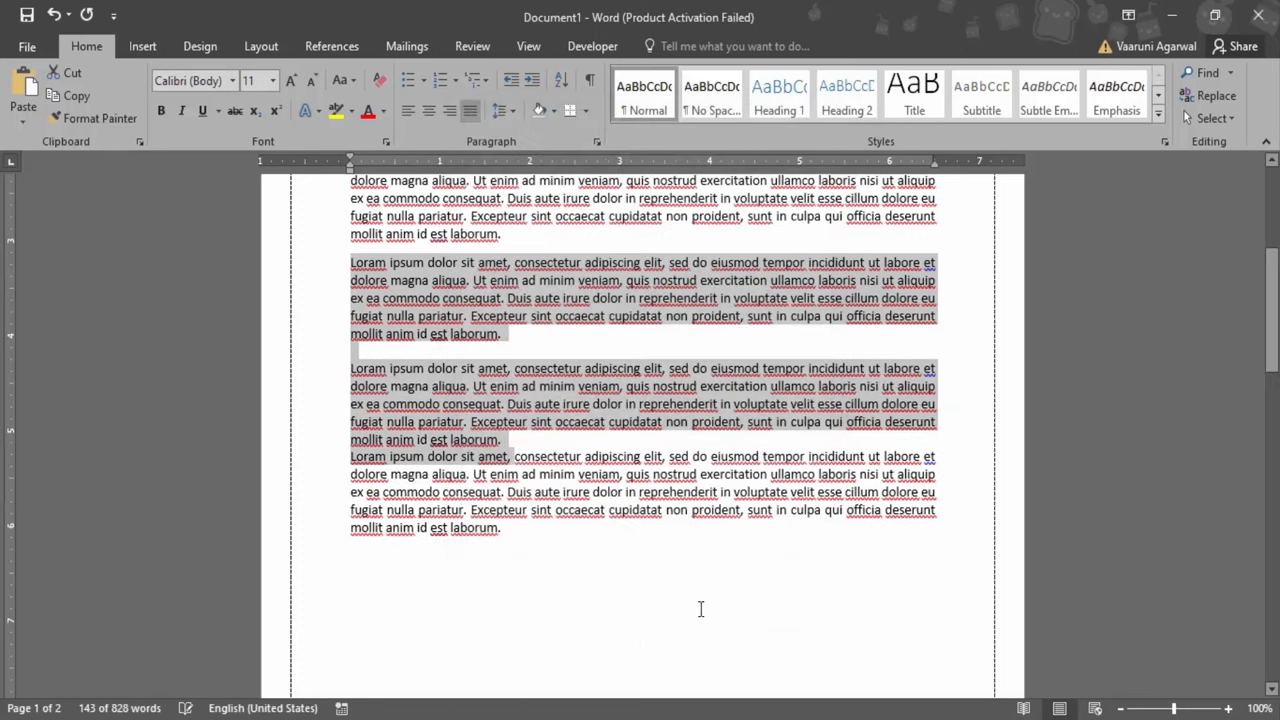